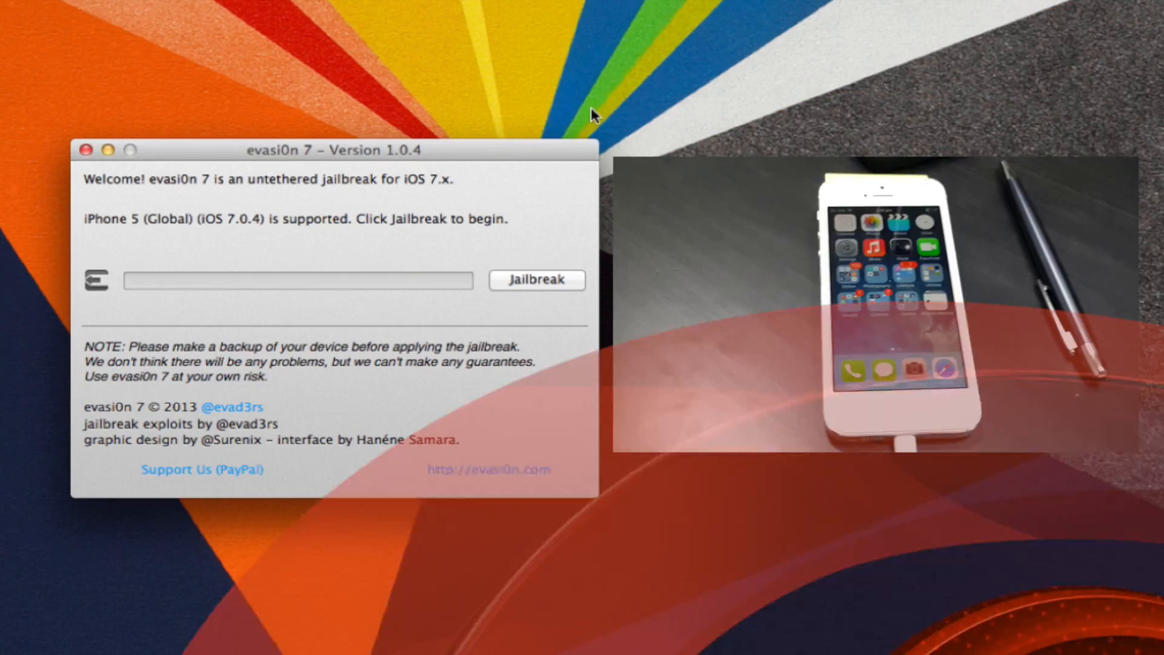
Start the jailbreak of the connected iPhone 5 on iOS 7.0.4, beginning remote package retrieval.
left_click(536, 280)
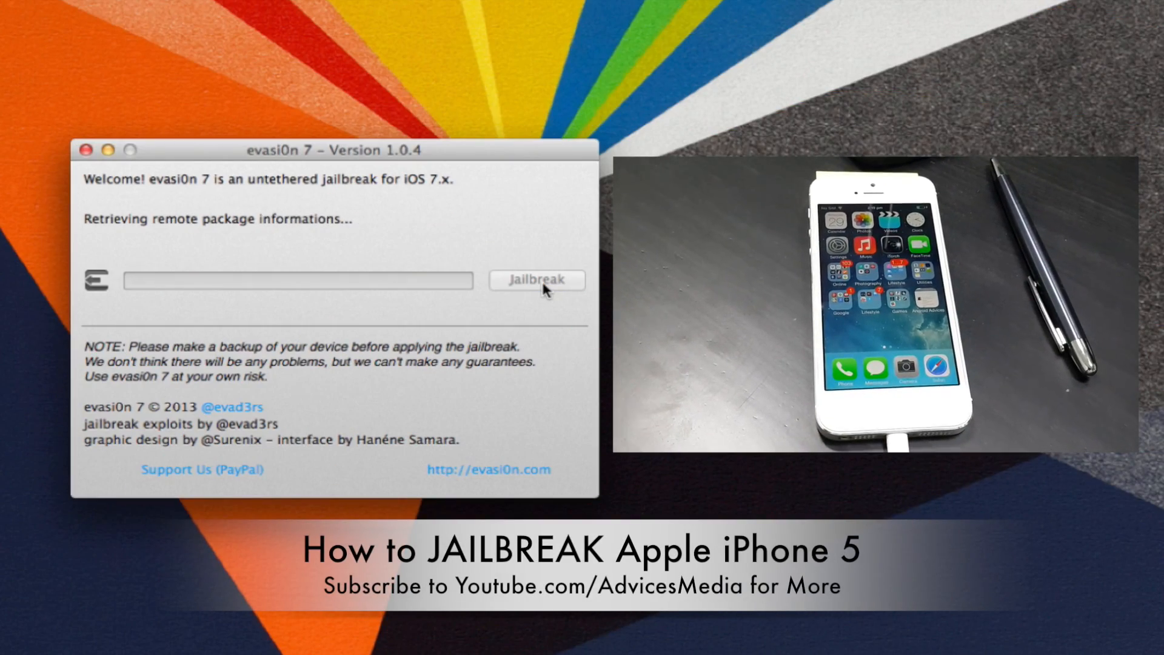